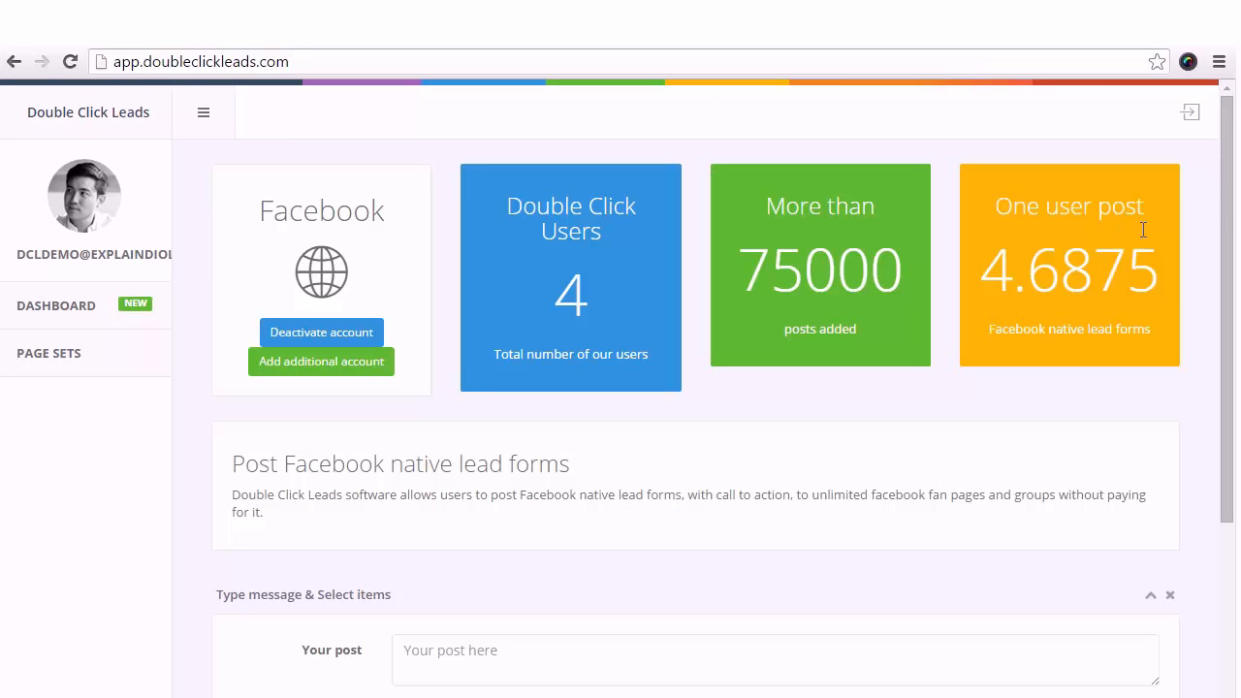
Return to the dashboard and bring the lead-form posting panel into view.
{"action": "scroll", "scroll_direction": "down", "scroll_amount": 3}
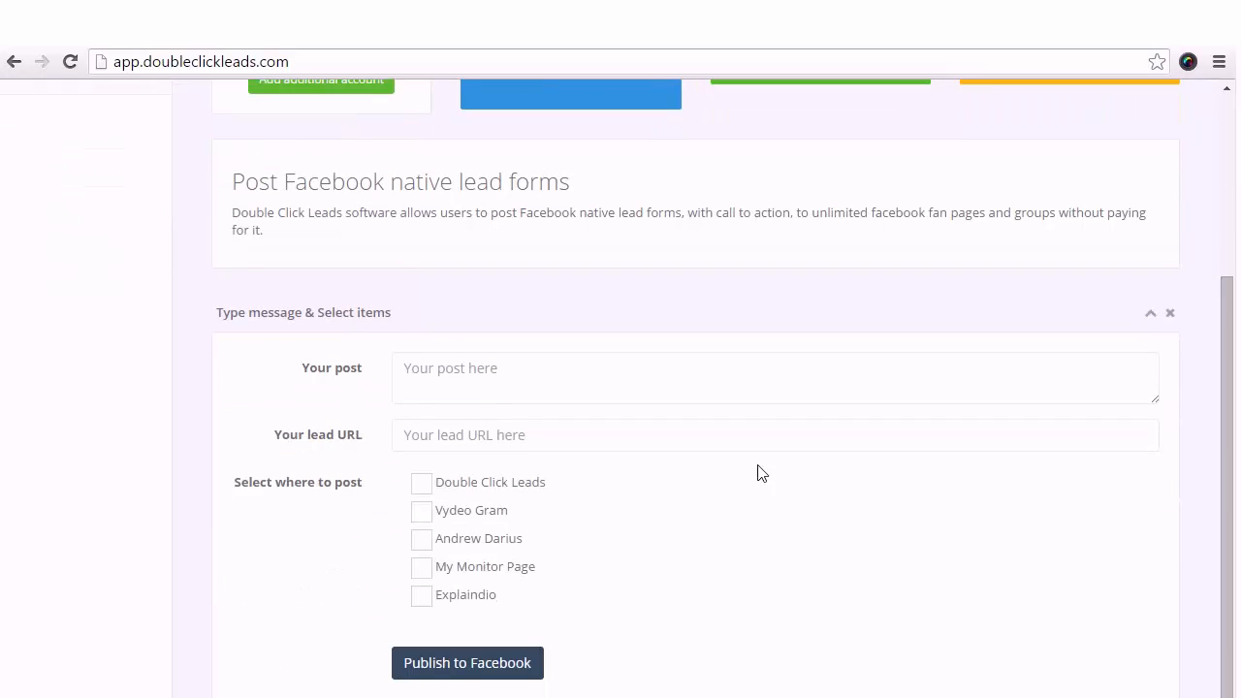
{"action": "scroll", "scroll_direction": "up", "scroll_amount": 3}
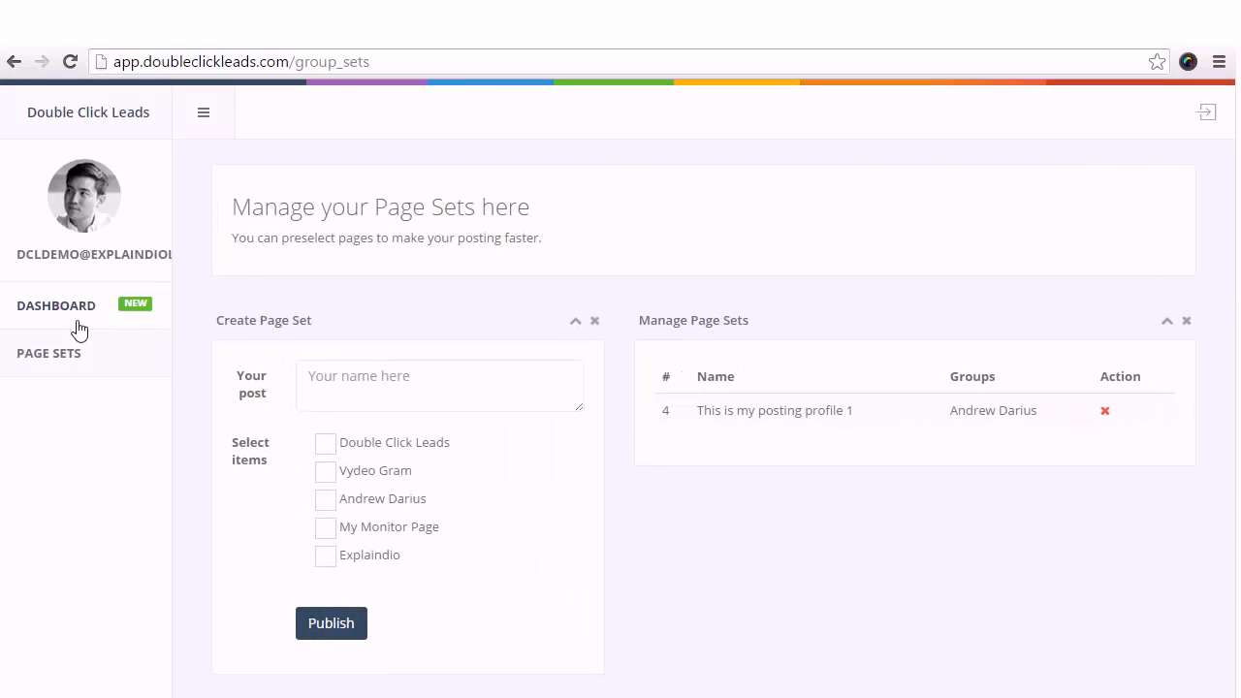
{"action": "mouse_move", "coordinate": [547, 271]}
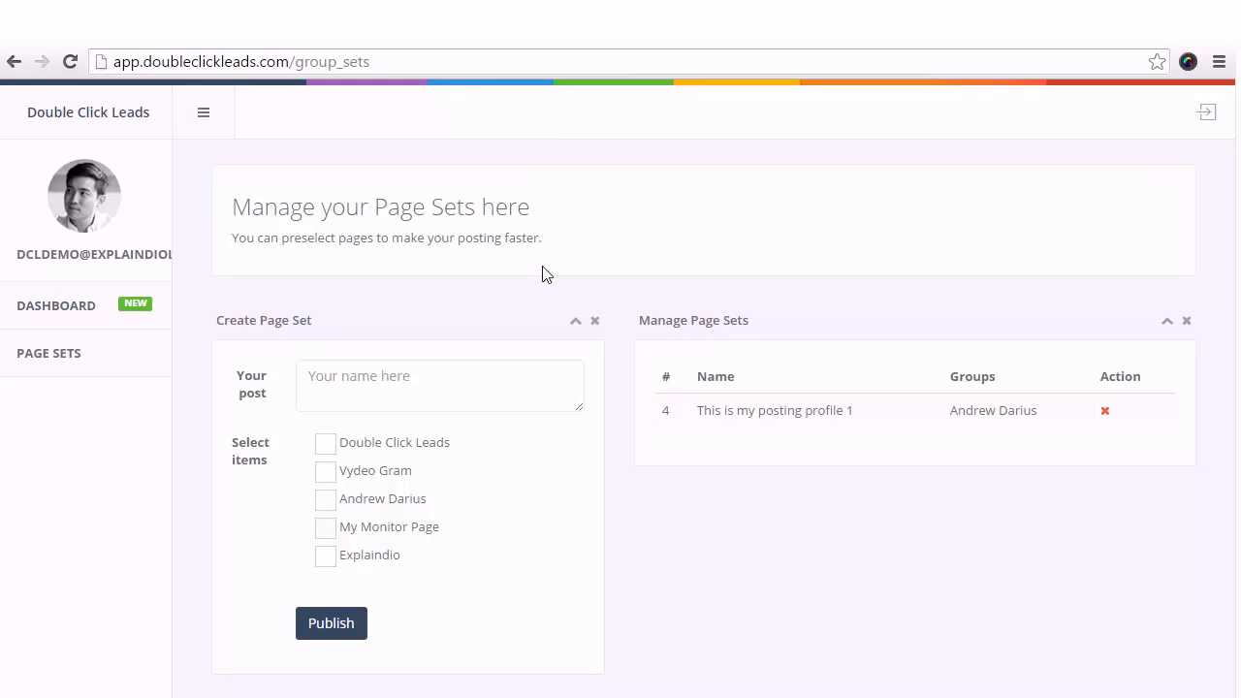
{"action": "mouse_move", "coordinate": [70, 337]}
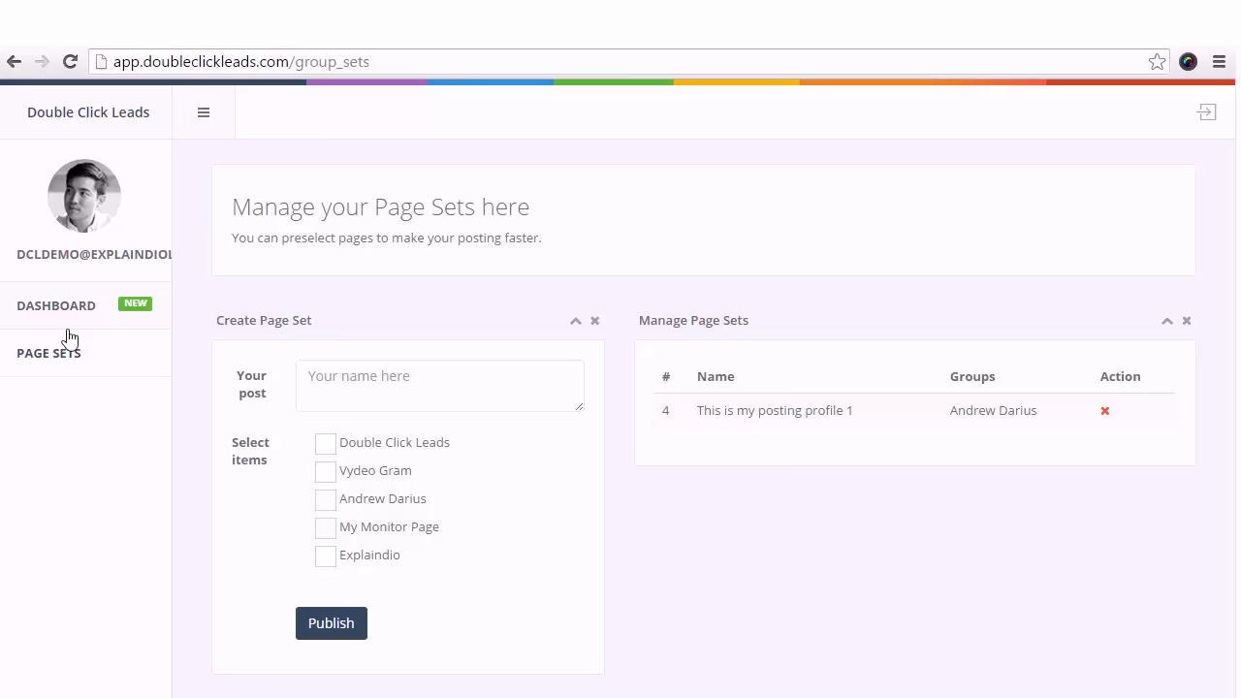
{"action": "left_click", "coordinate": [56, 304]}
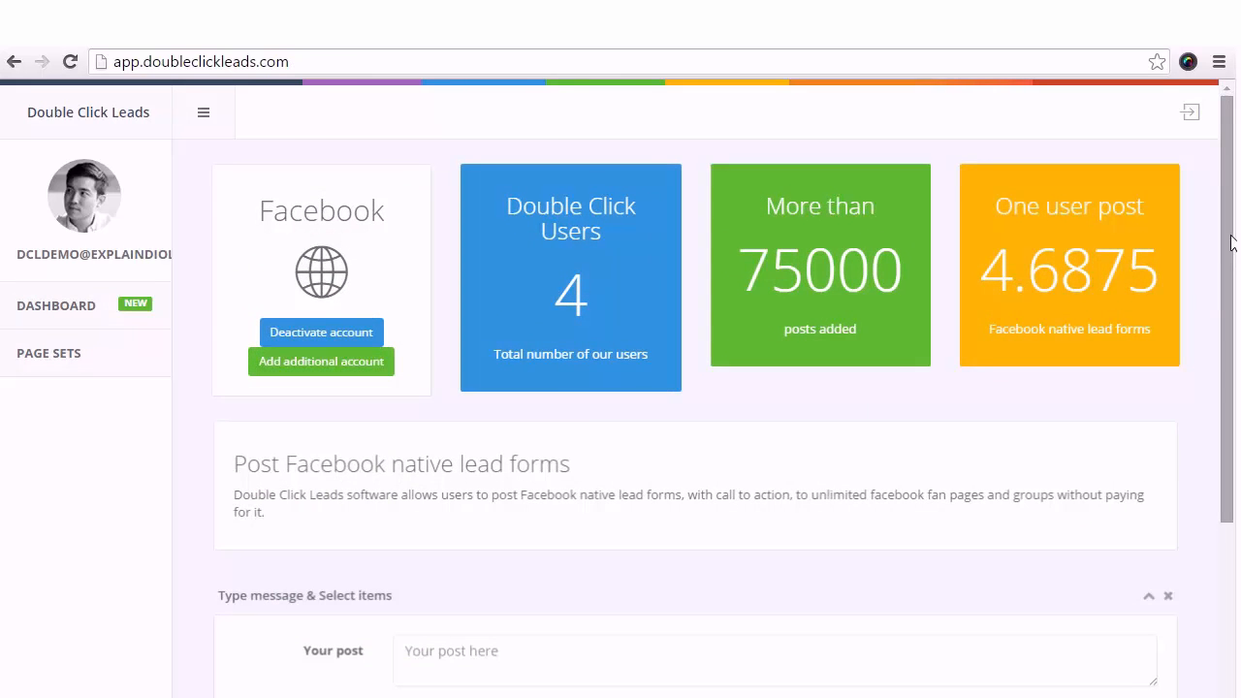
{"action": "scroll", "scroll_direction": "down", "scroll_amount": 3}
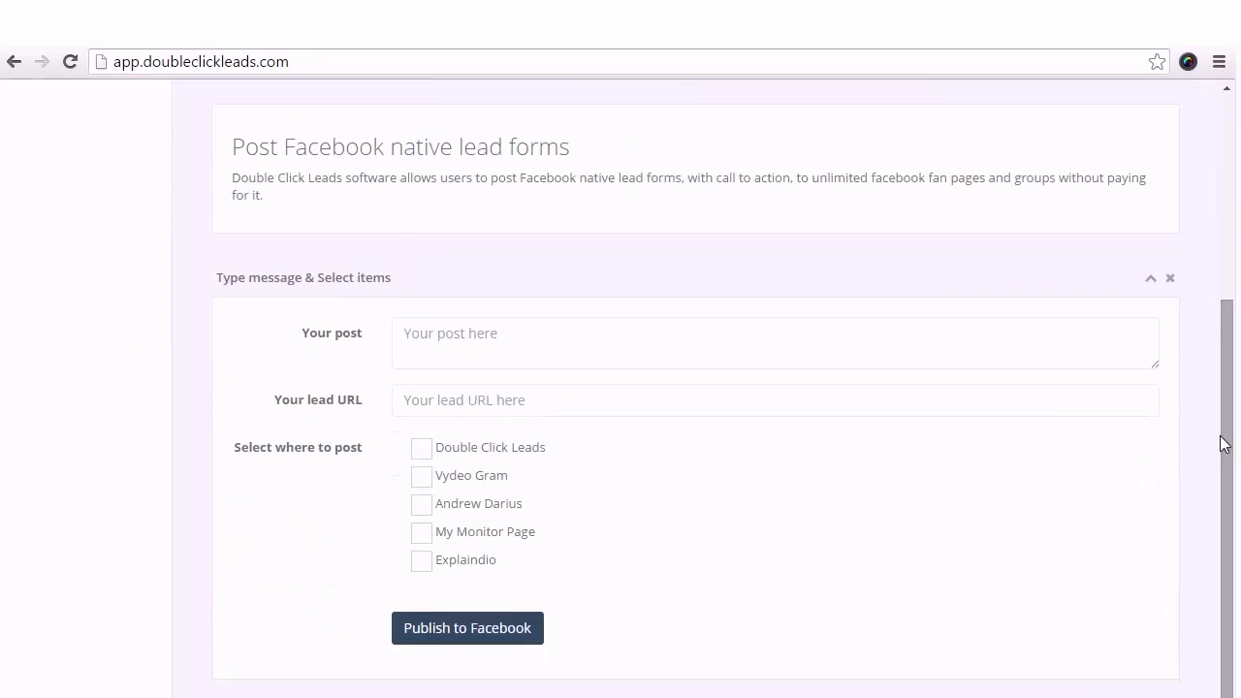
{"action": "mouse_move", "coordinate": [729, 500]}
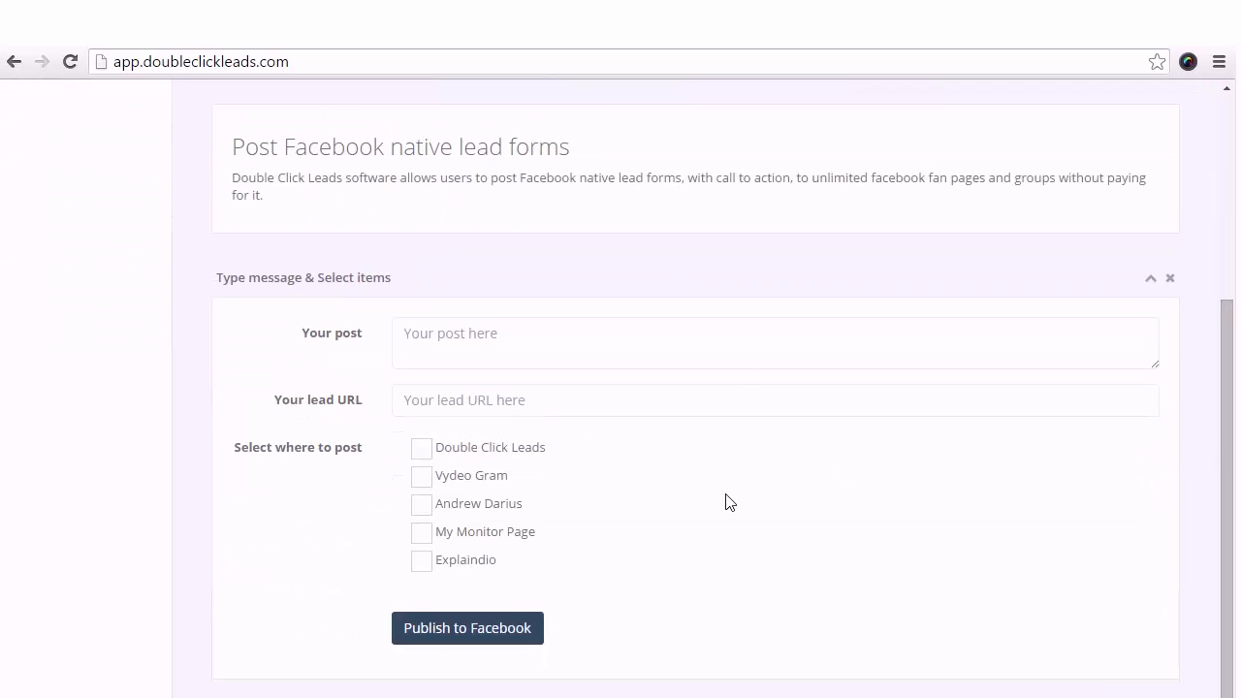
{"action": "mouse_move", "coordinate": [601, 499]}
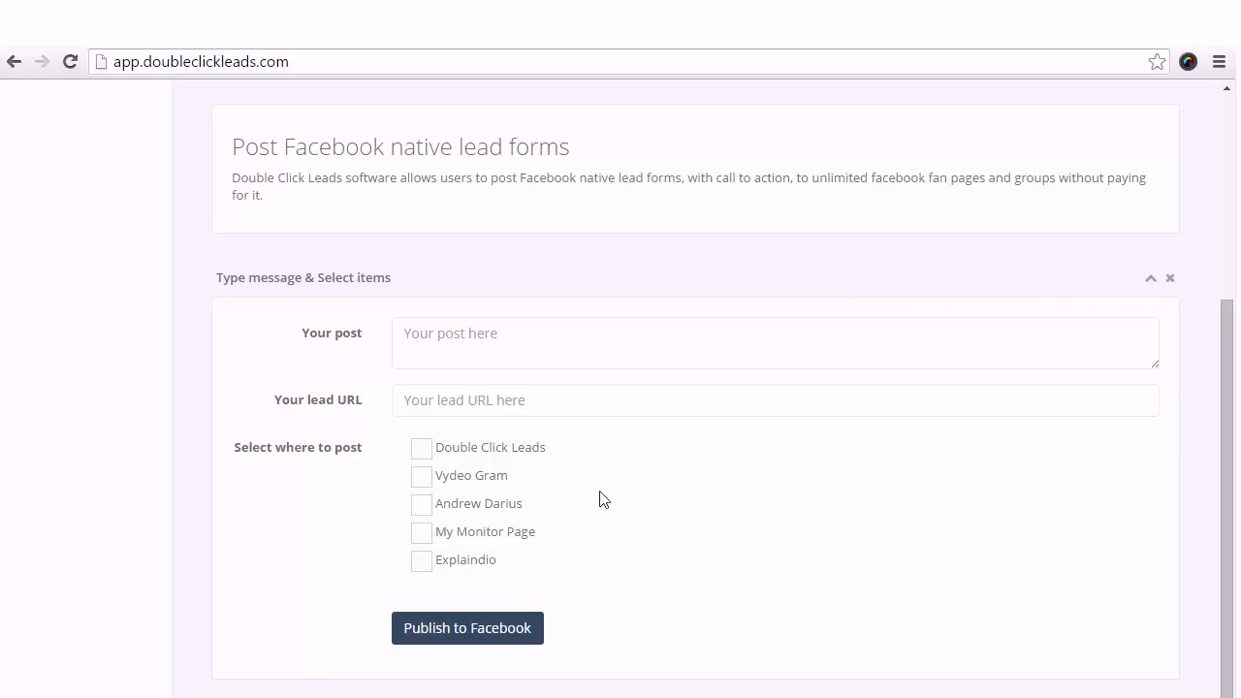
{"action": "left_click", "coordinate": [421, 446]}
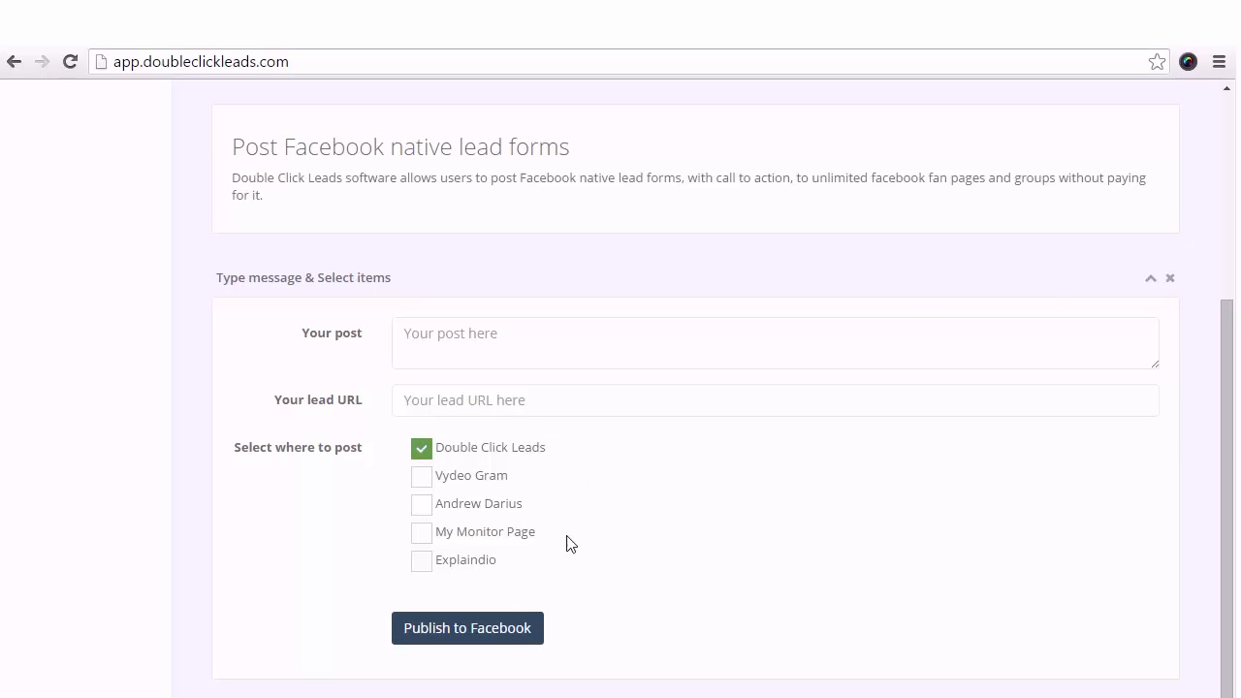
{"action": "left_click", "coordinate": [421, 504]}
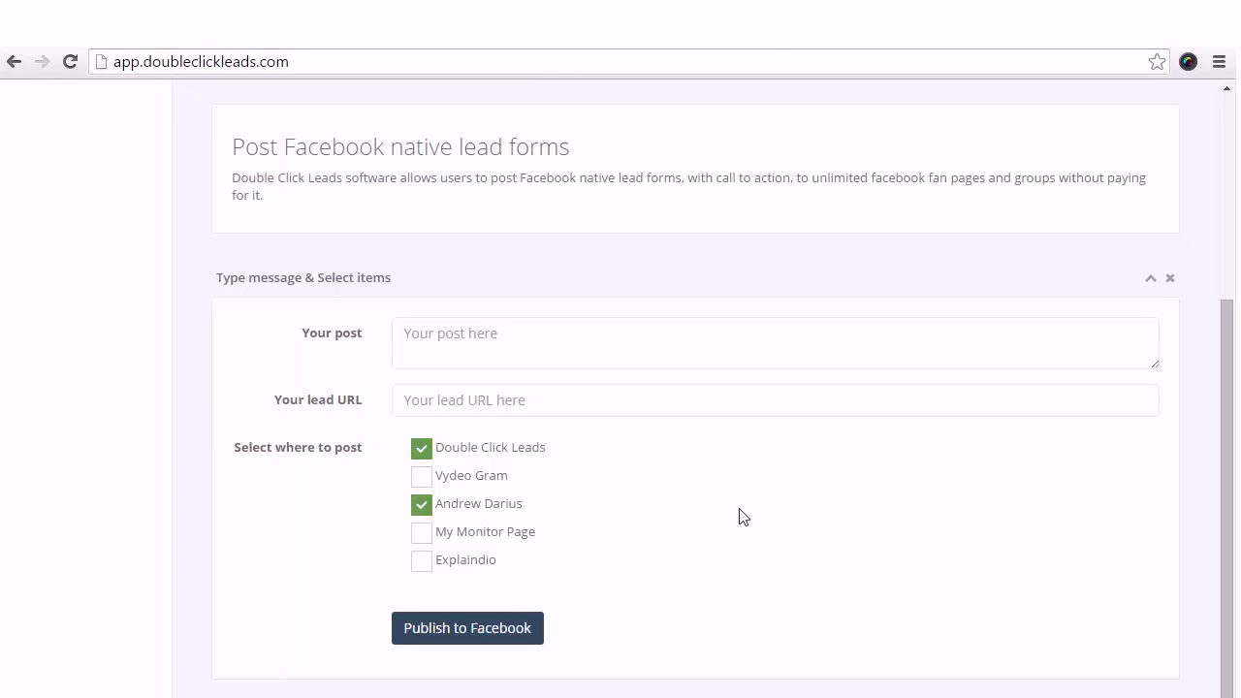
{"action": "left_click", "coordinate": [466, 628]}
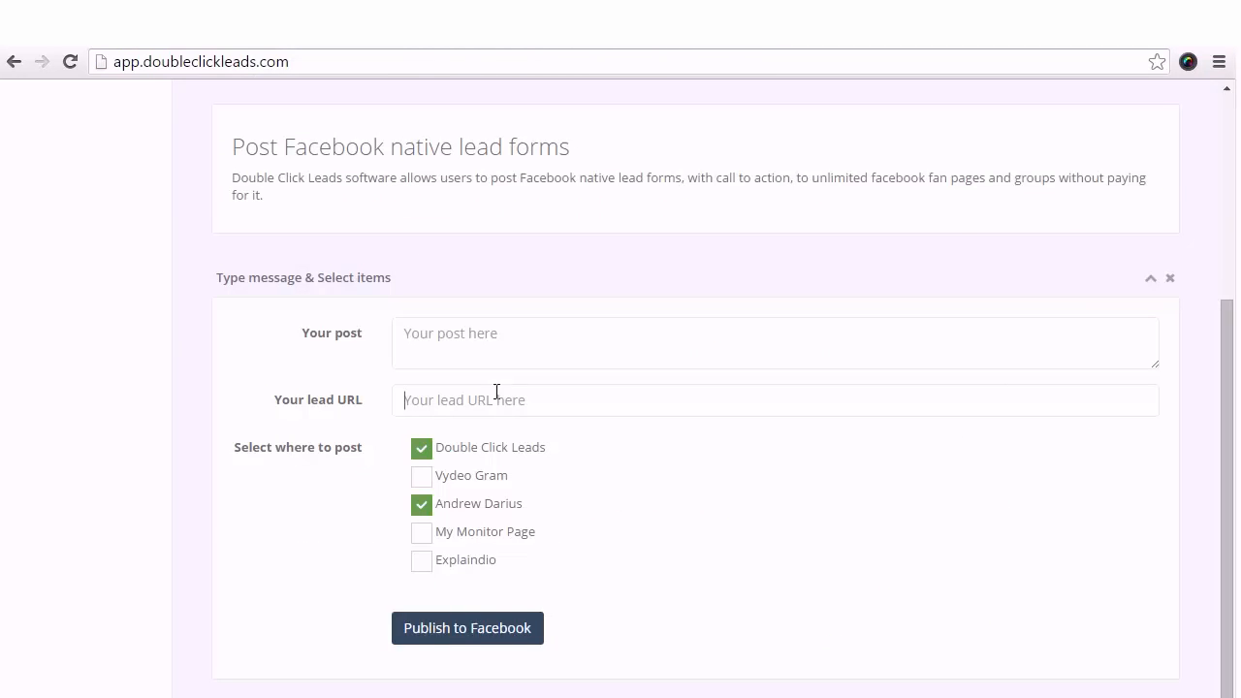
Fill in the Facebook permalink lead URL and 'This is test' post, then publish to Facebook.
{"action": "type", "text": "https://www.facebook.com/permalink.php?story_fbid=807305802712668&id=806652439444671"}
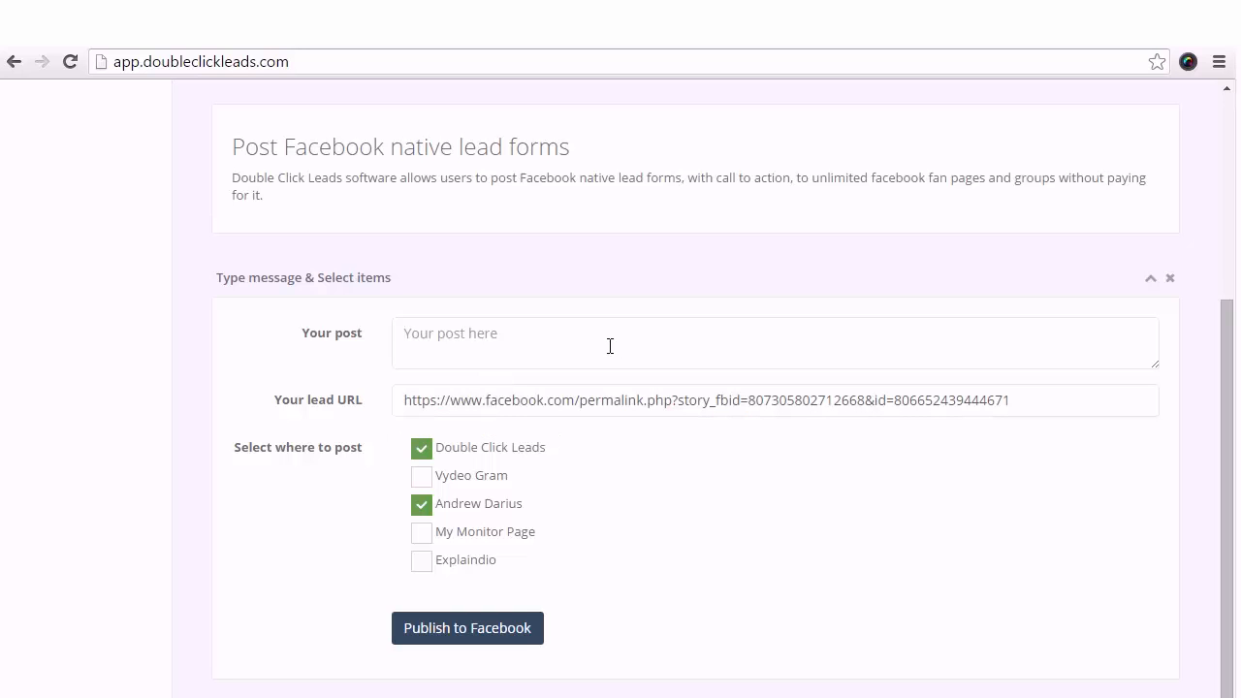
{"action": "type", "text": "This is"}
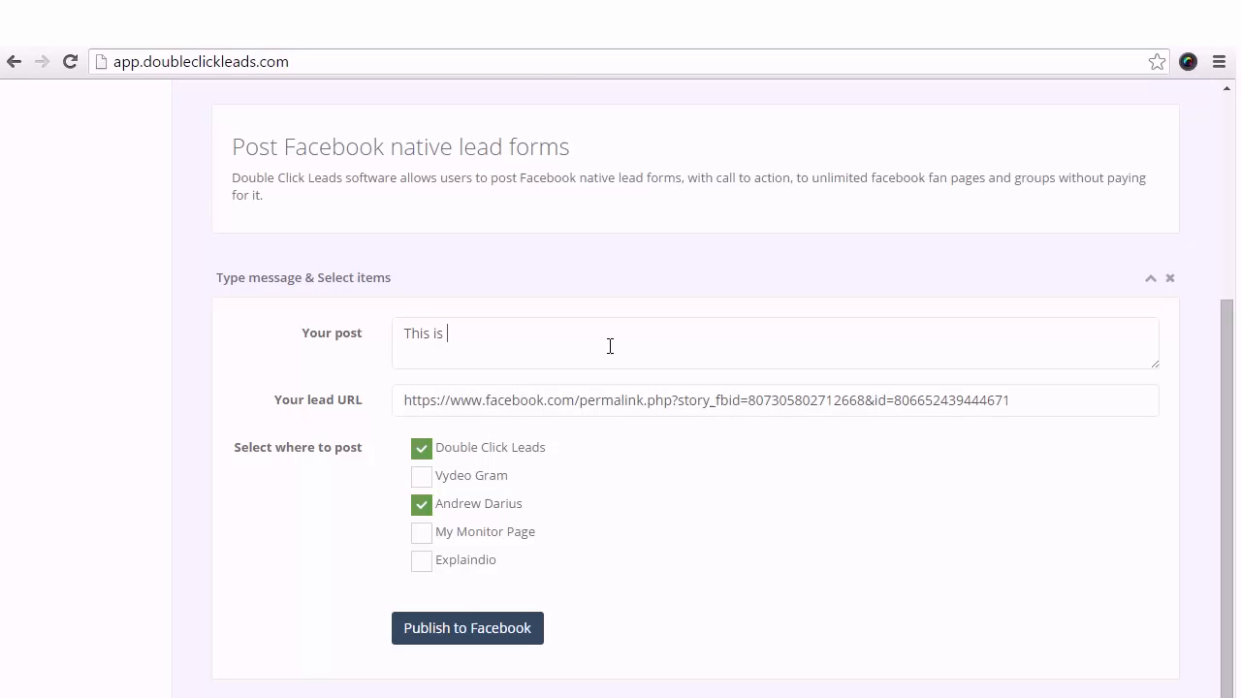
{"action": "type", "text": "test"}
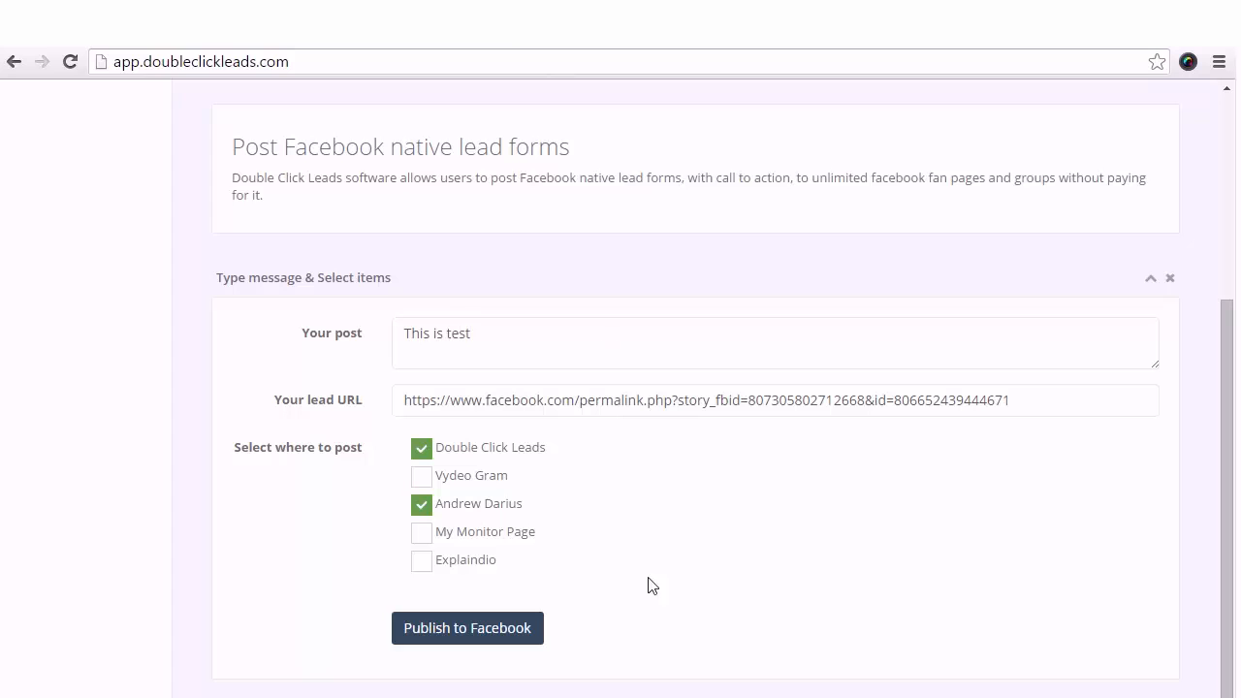
{"action": "left_click", "coordinate": [468, 629]}
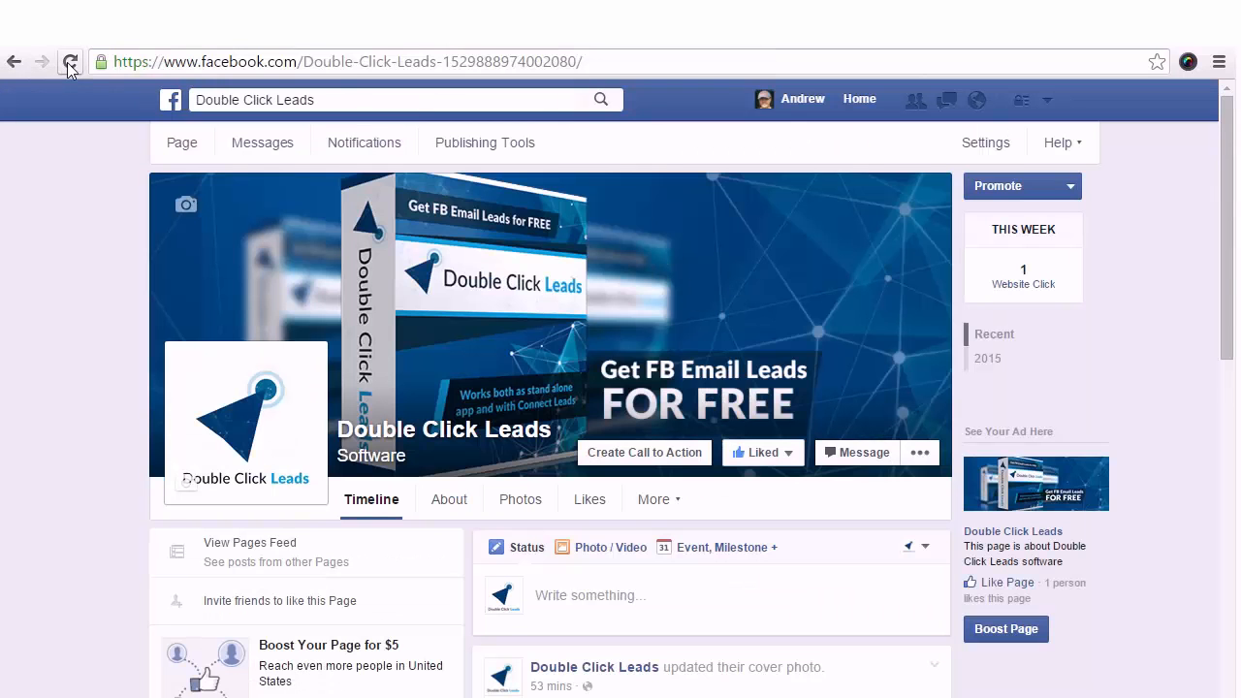
Reload the Double Click Leads Facebook page to check for the new post.
{"action": "left_click", "coordinate": [70, 60]}
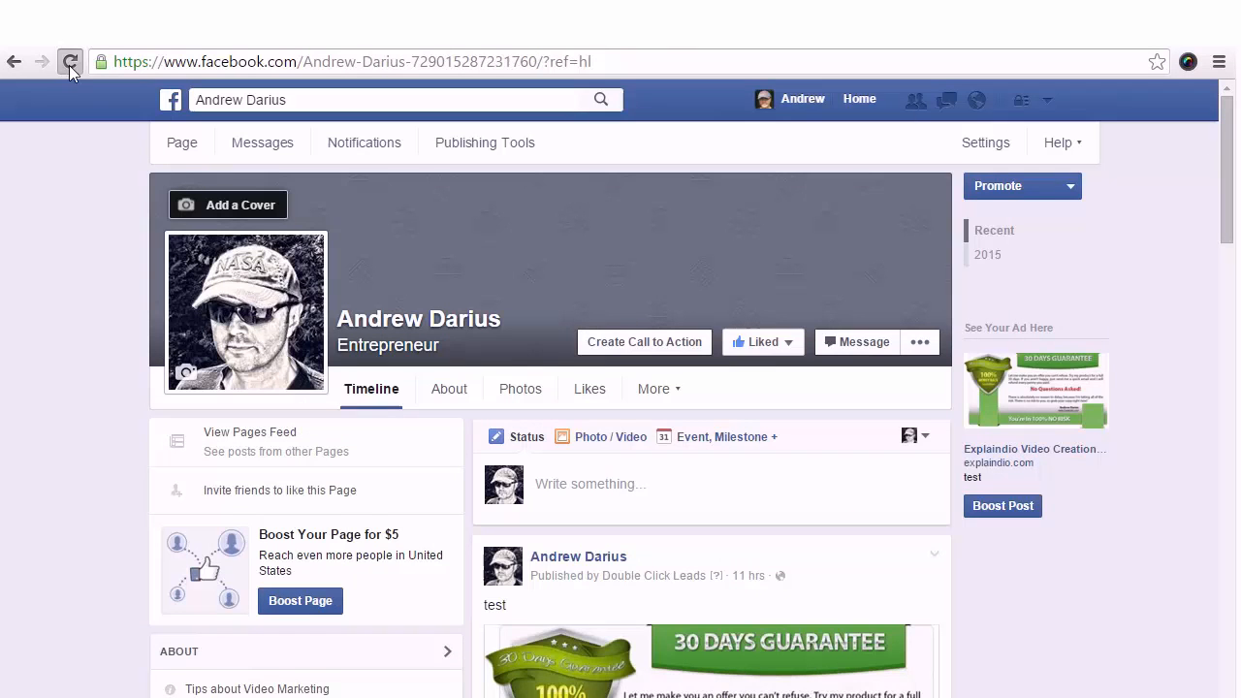
{"action": "left_click", "coordinate": [70, 60]}
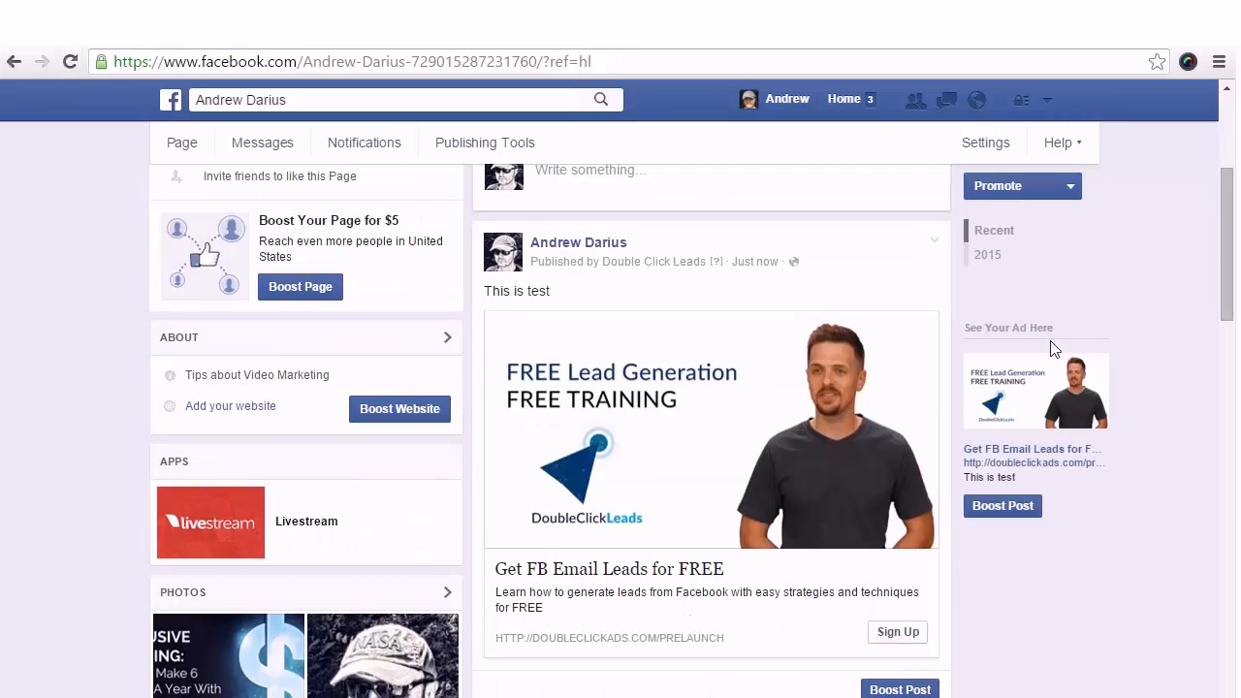
{"action": "mouse_move", "coordinate": [919, 644]}
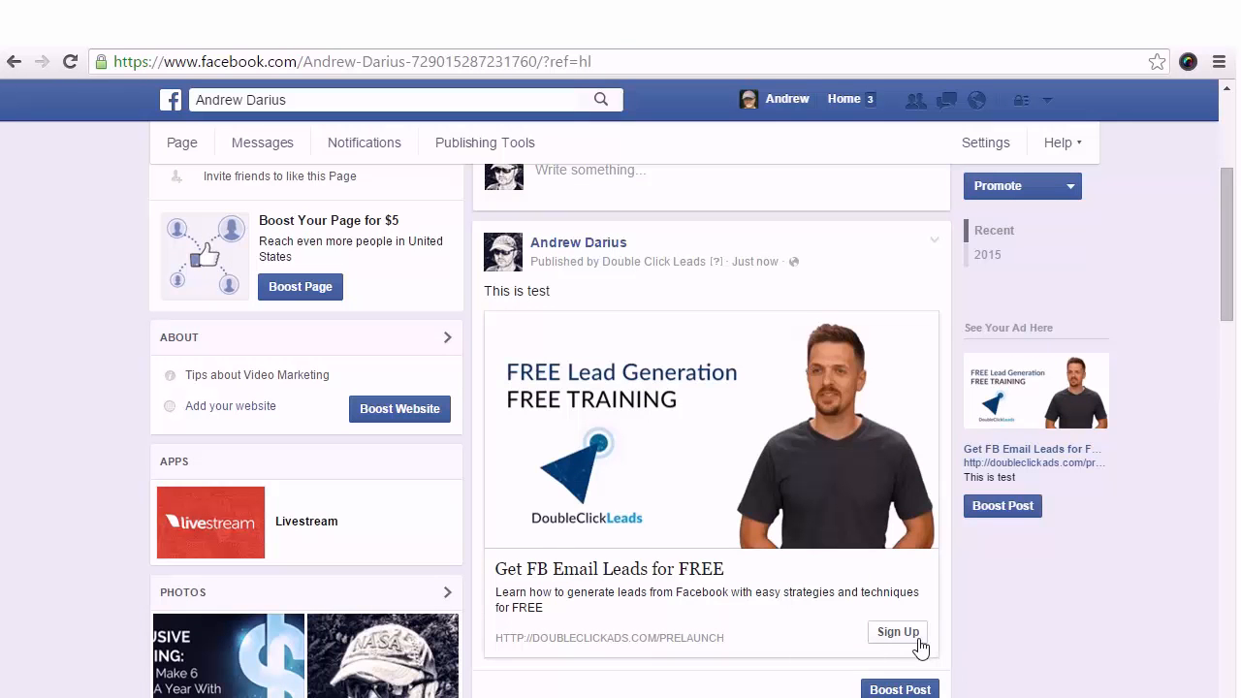
{"action": "mouse_move", "coordinate": [260, 50]}
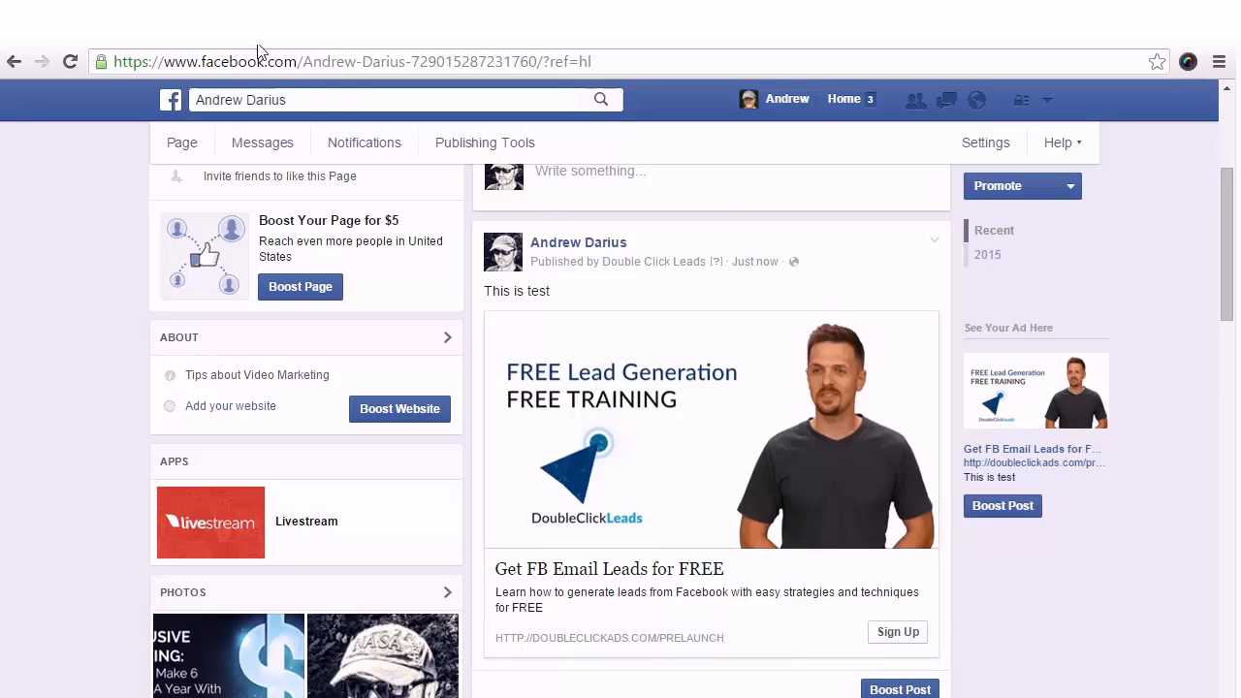